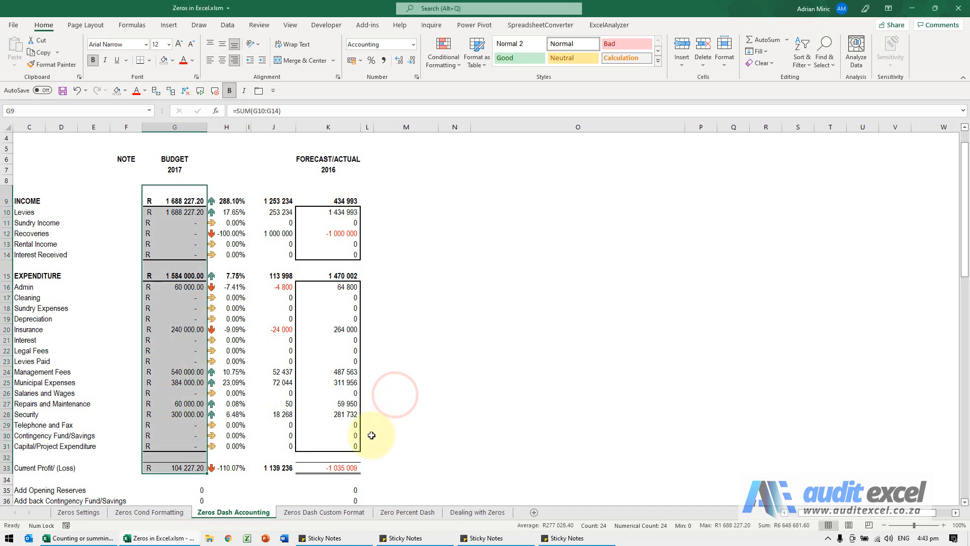
Select the 2017 budget figures G9:G33 on the Zeros Dash Custom Format sheet
{"action": "left_click", "coordinate": [324, 512]}
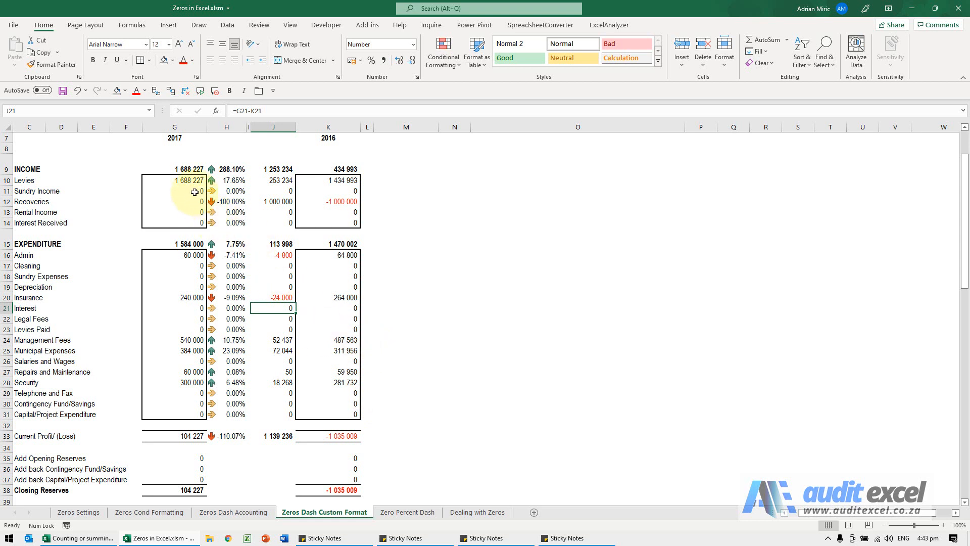
{"action": "left_click_drag", "start_coordinate": [174, 169], "coordinate": [174, 426]}
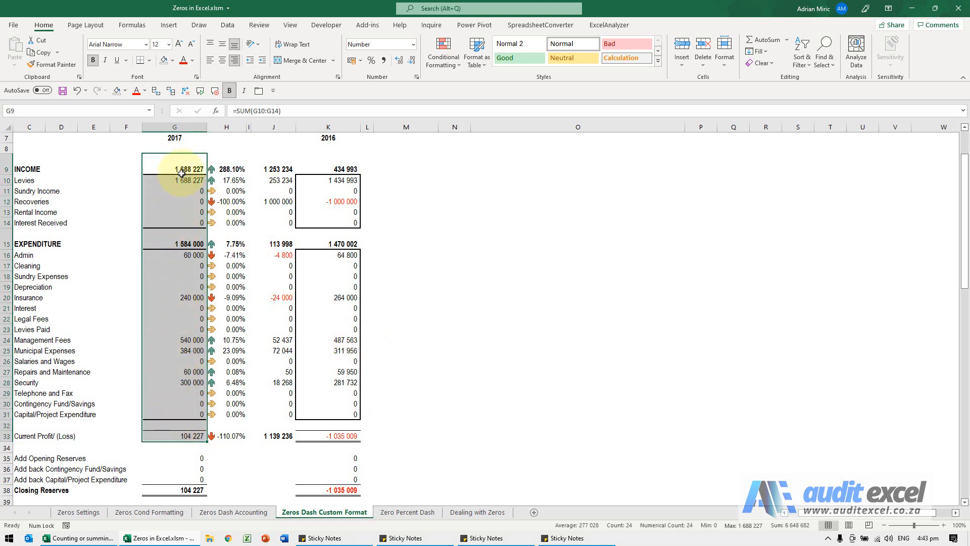
Choose Number format with 0 decimals, 1000 separator and red negatives in Format Cells
{"action": "right_click", "coordinate": [174, 168]}
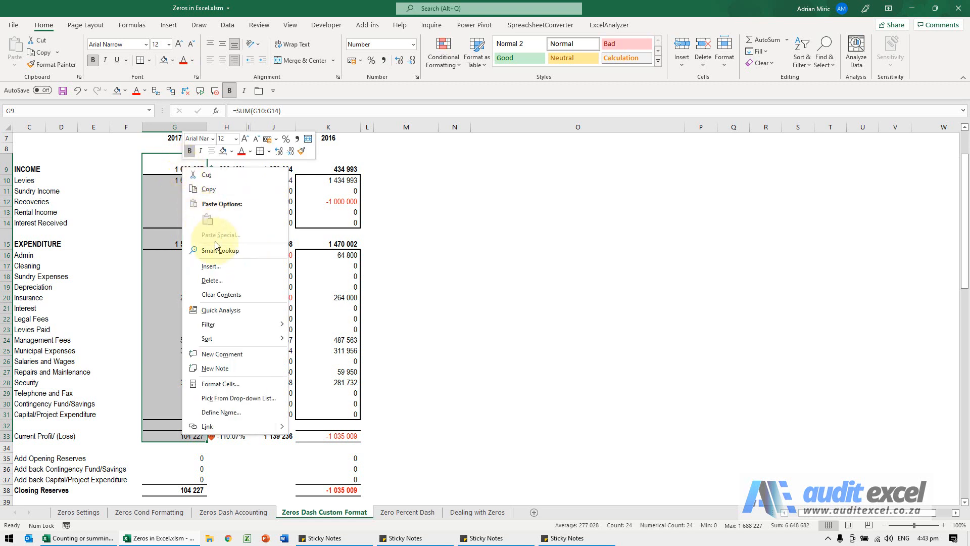
{"action": "mouse_move", "coordinate": [233, 369]}
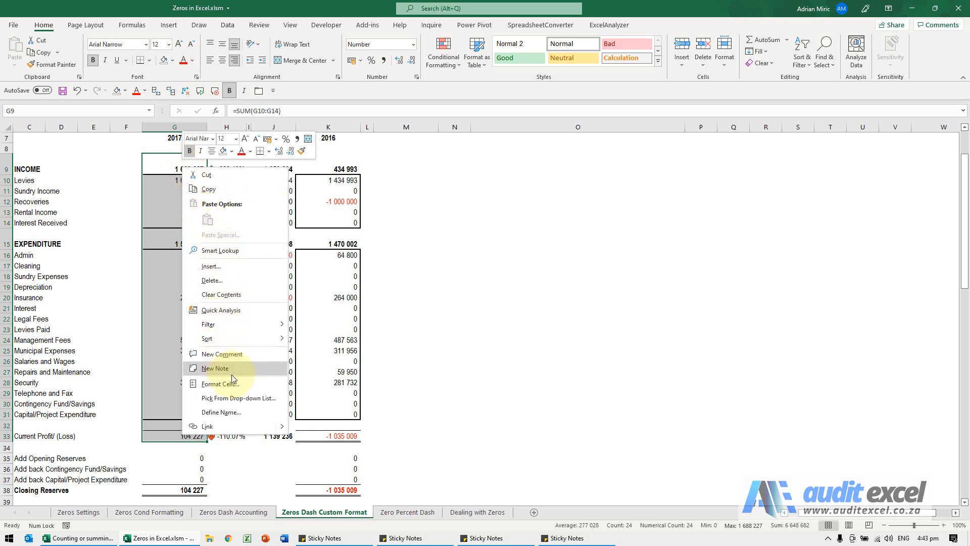
{"action": "left_click", "coordinate": [220, 383]}
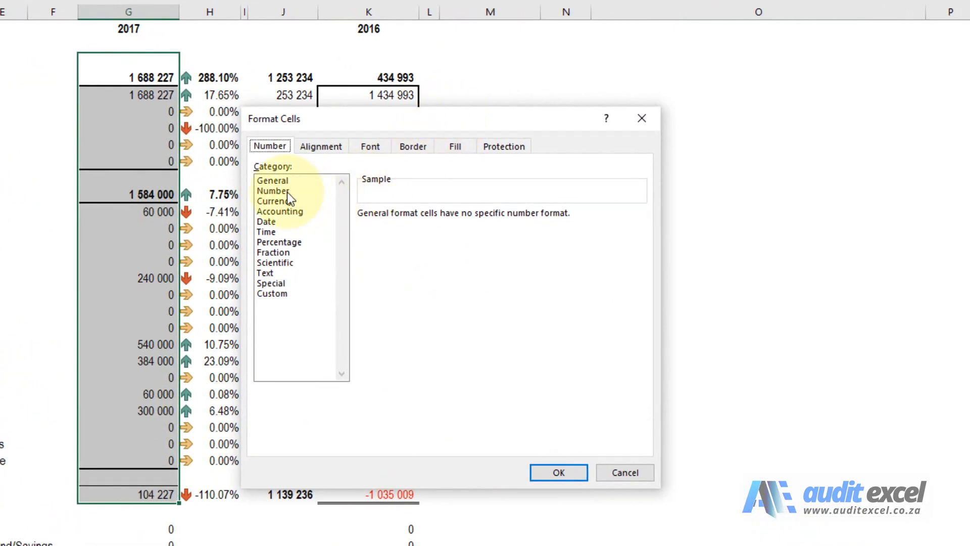
{"action": "left_click", "coordinate": [273, 191]}
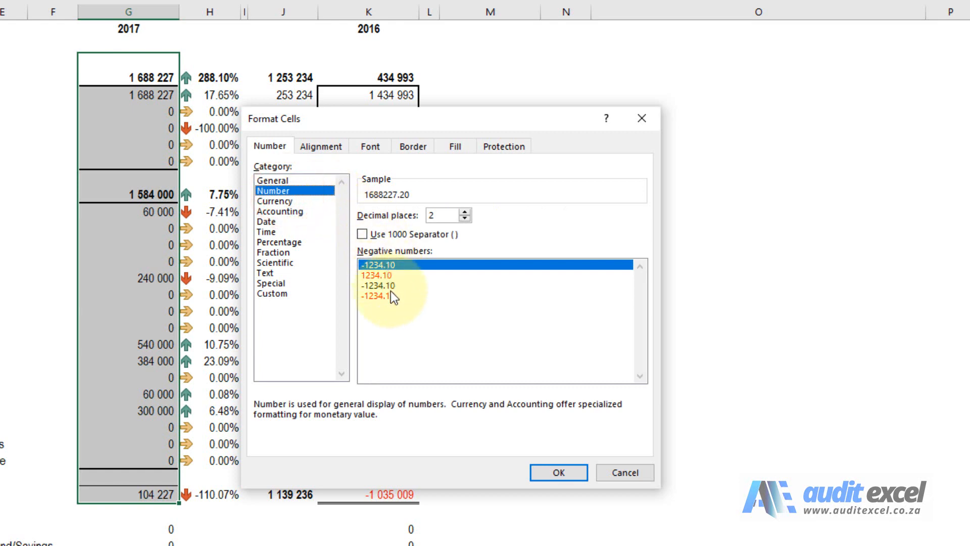
{"action": "left_click", "coordinate": [362, 233]}
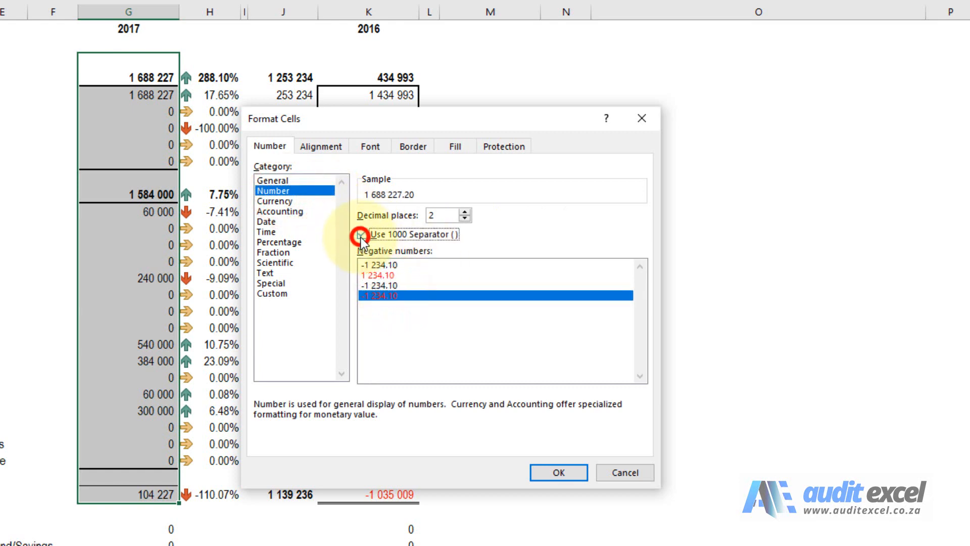
{"action": "left_click", "coordinate": [461, 218]}
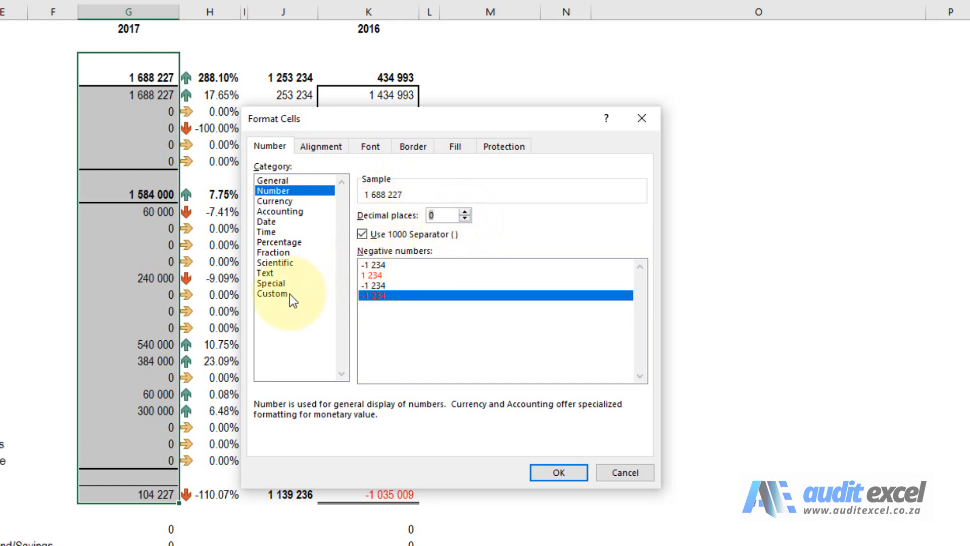
Append ';-' to a Custom format code so zeros display as a dash, and apply it
{"action": "left_click", "coordinate": [271, 293]}
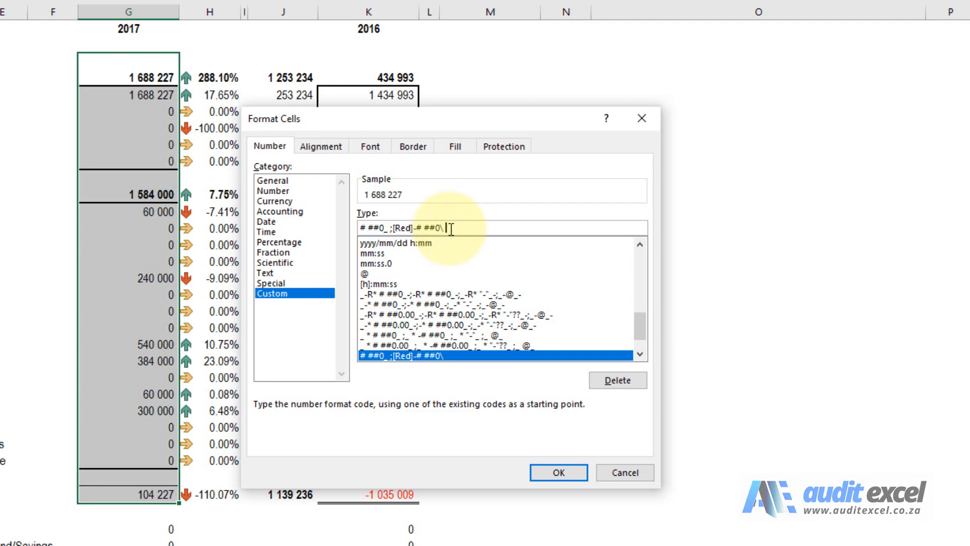
{"action": "type", "text": ";"}
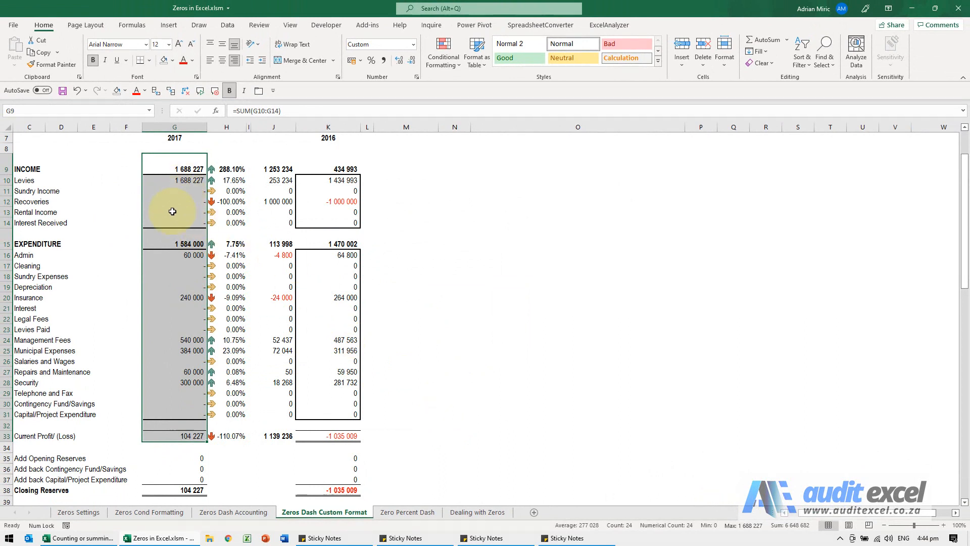
{"action": "mouse_move", "coordinate": [172, 224]}
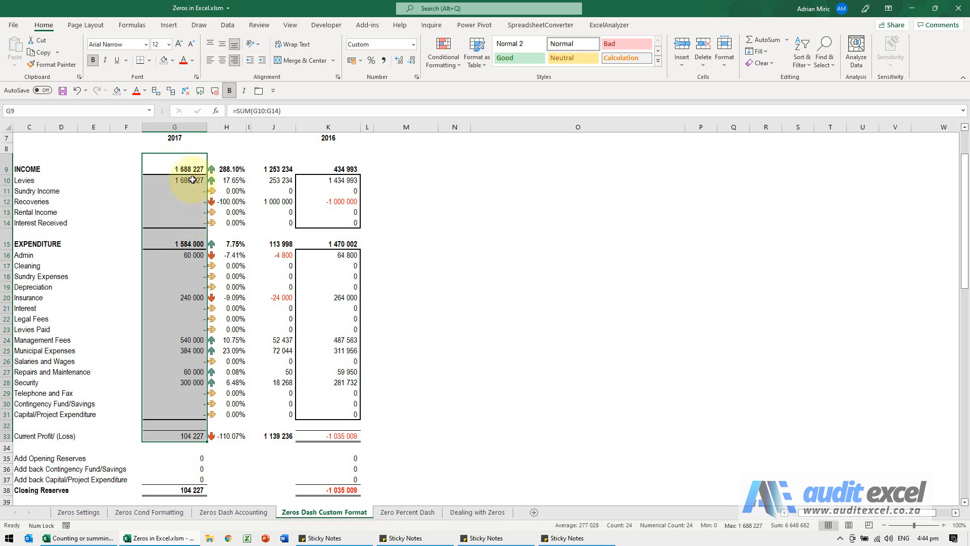
Reopen Format Cells on the 2017 column to review the zero-as-dash custom code
{"action": "right_click", "coordinate": [180, 168]}
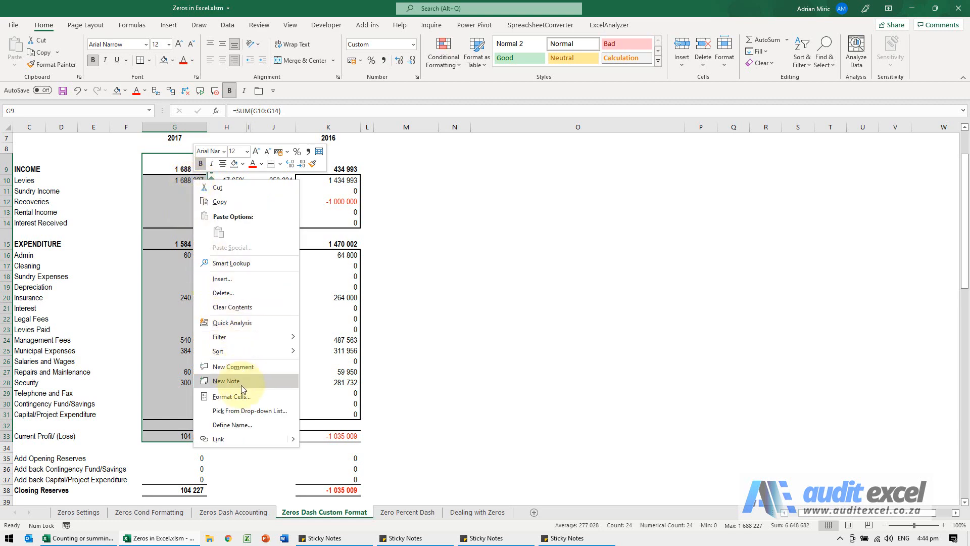
{"action": "left_click", "coordinate": [232, 396]}
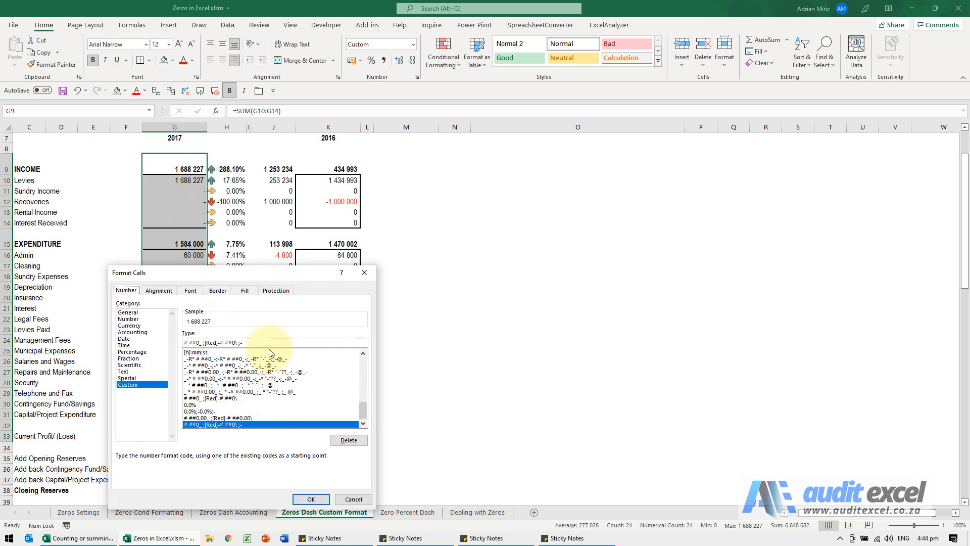